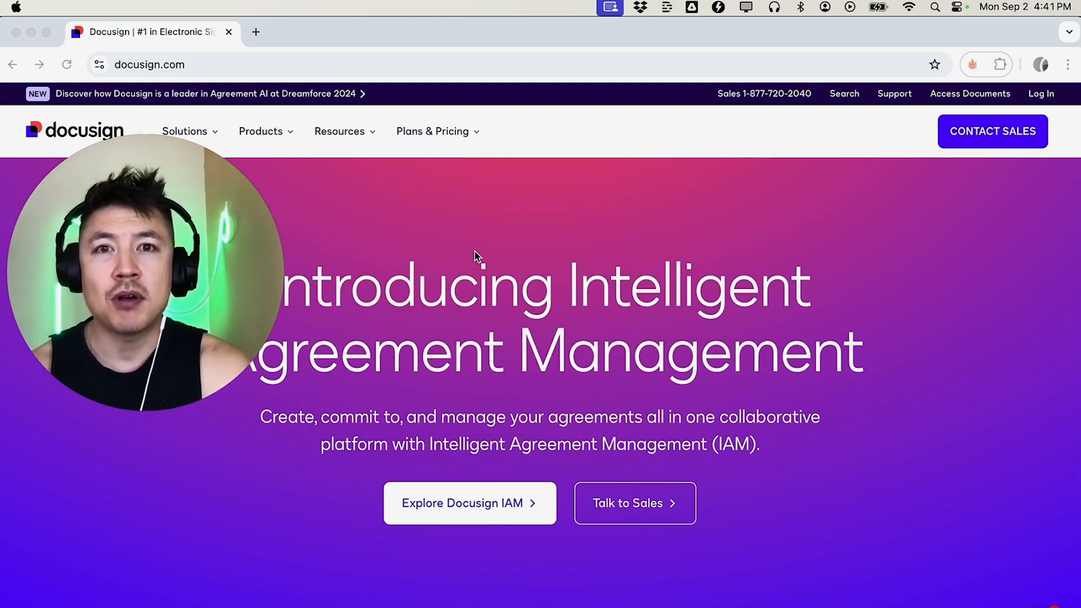
mouse_move(83, 67)
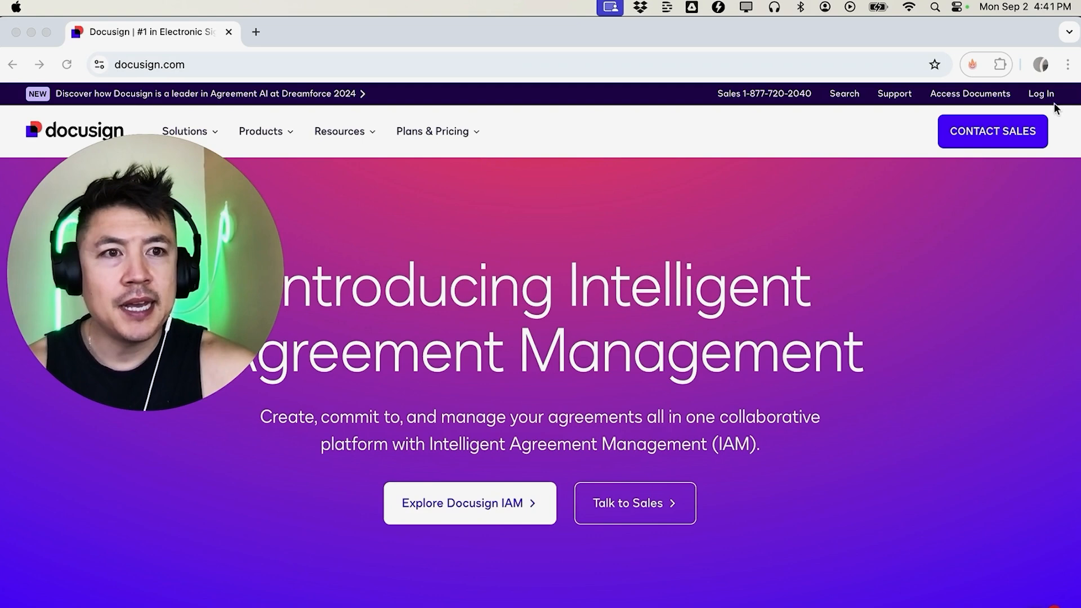
Log in and start a new envelope from Home's Sign or get signatures
click(1040, 94)
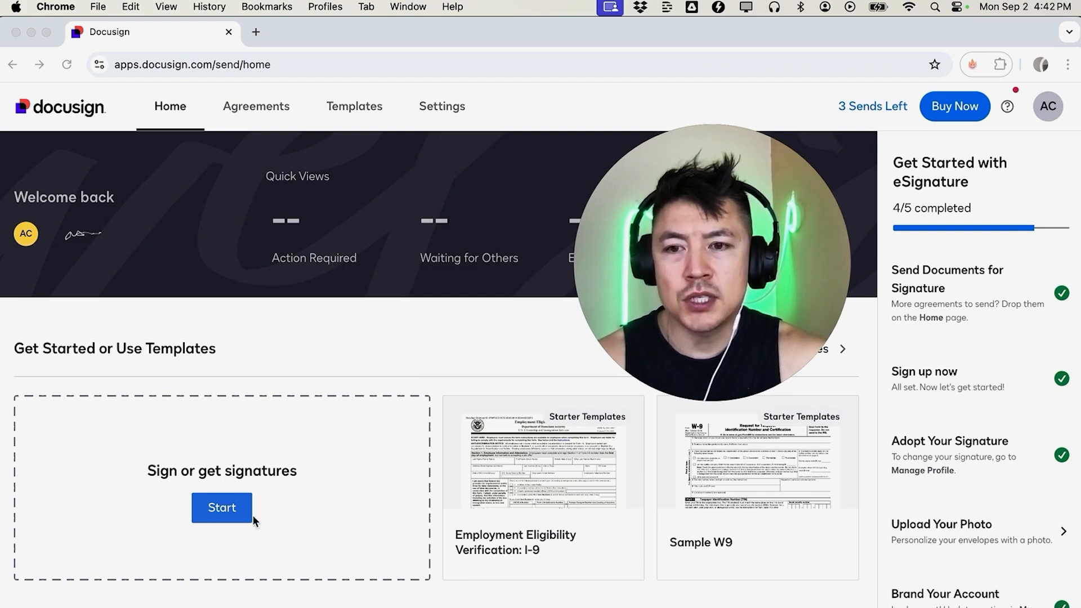
click(221, 508)
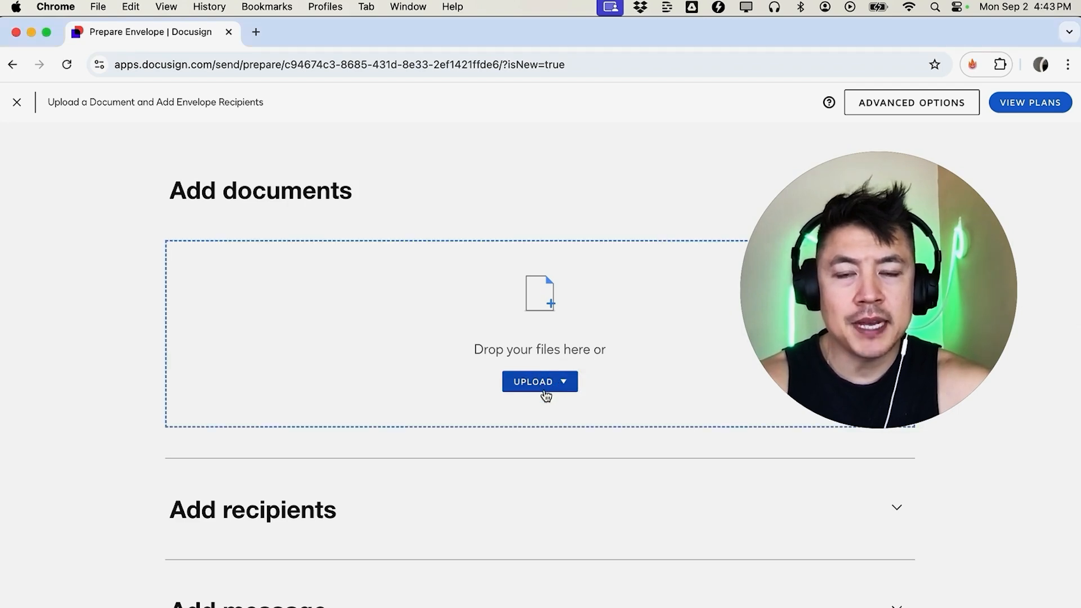
Upload 'HEIC FILE TO PDF.pdf' from the desktop as the envelope's document
click(539, 382)
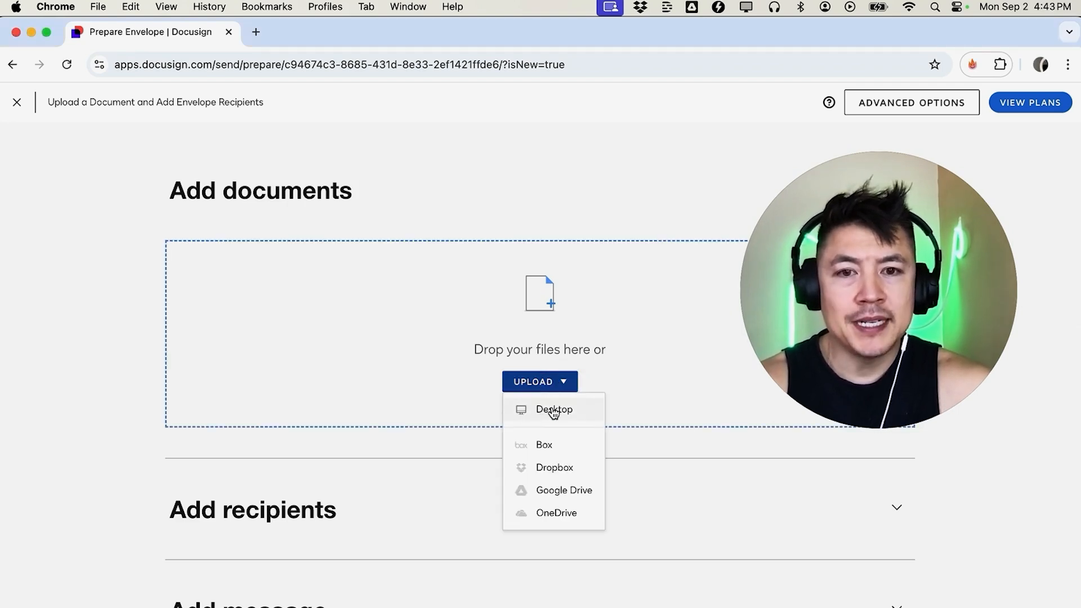
click(553, 409)
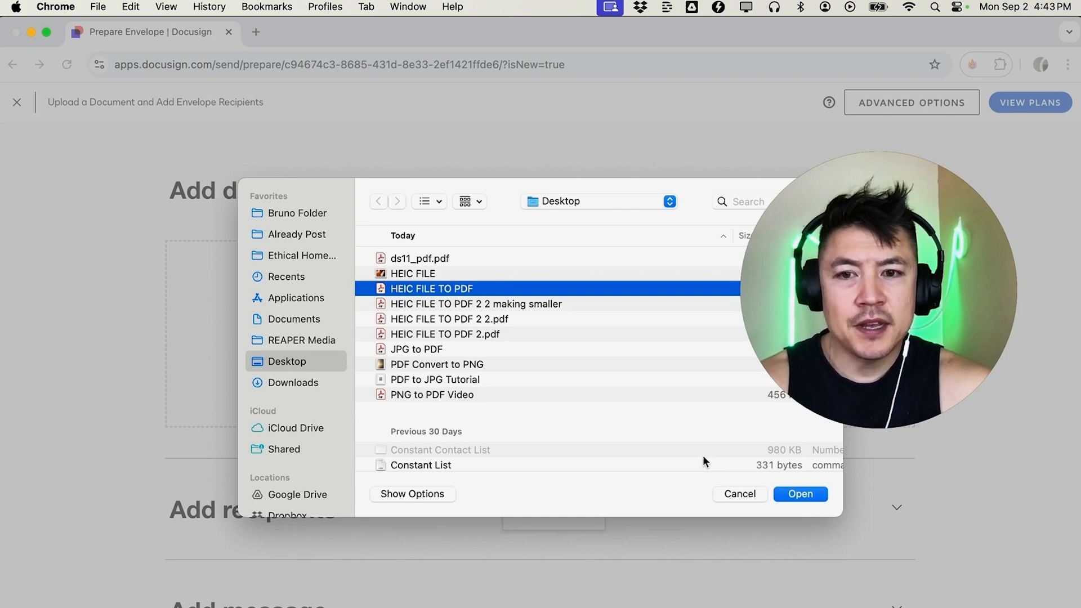
mouse_move(799, 499)
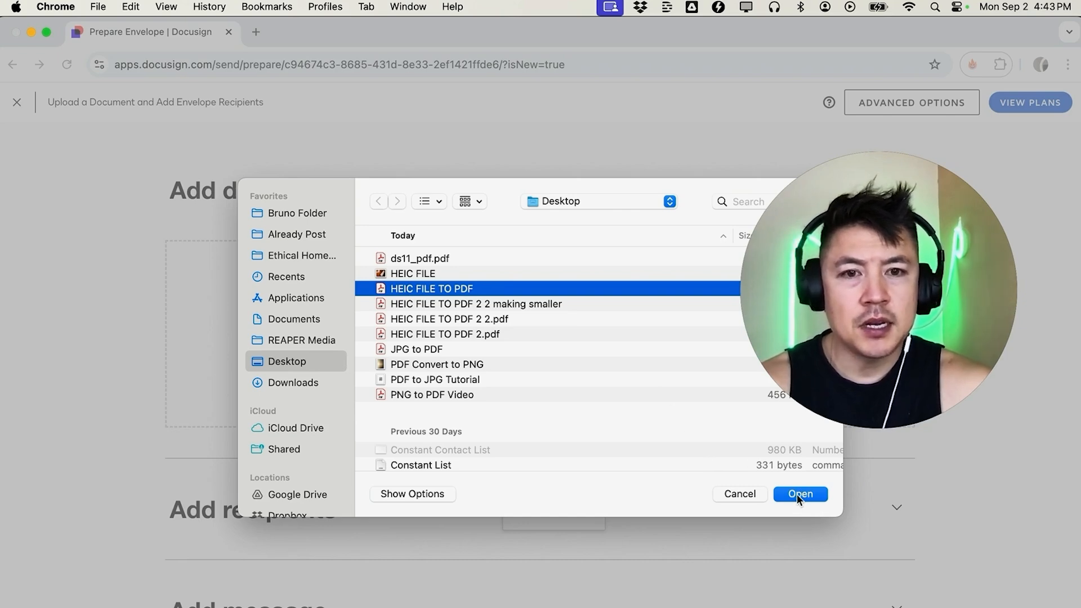
click(799, 493)
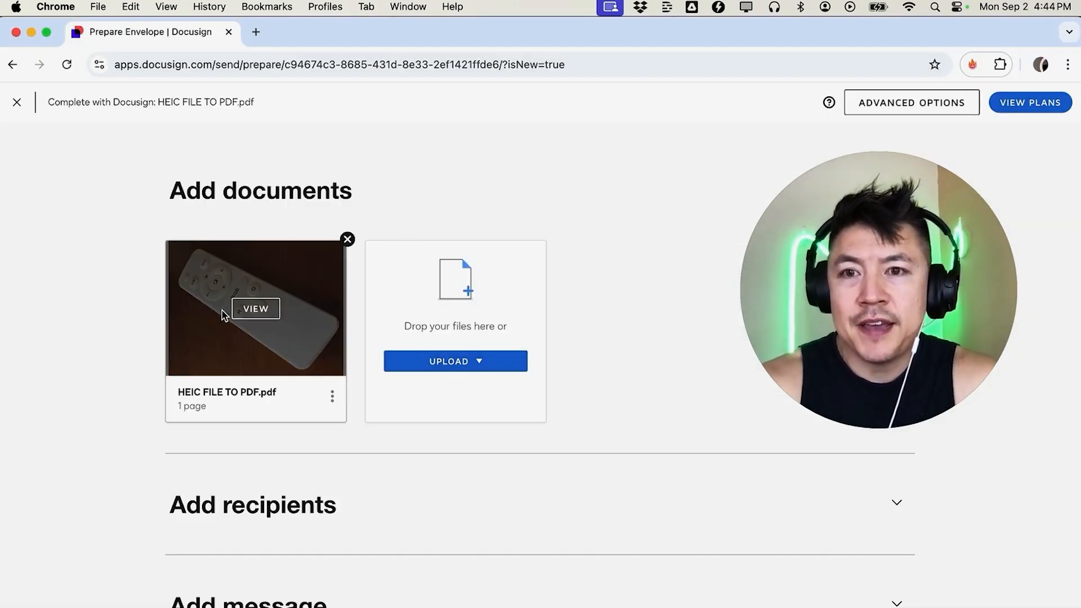
mouse_move(596, 275)
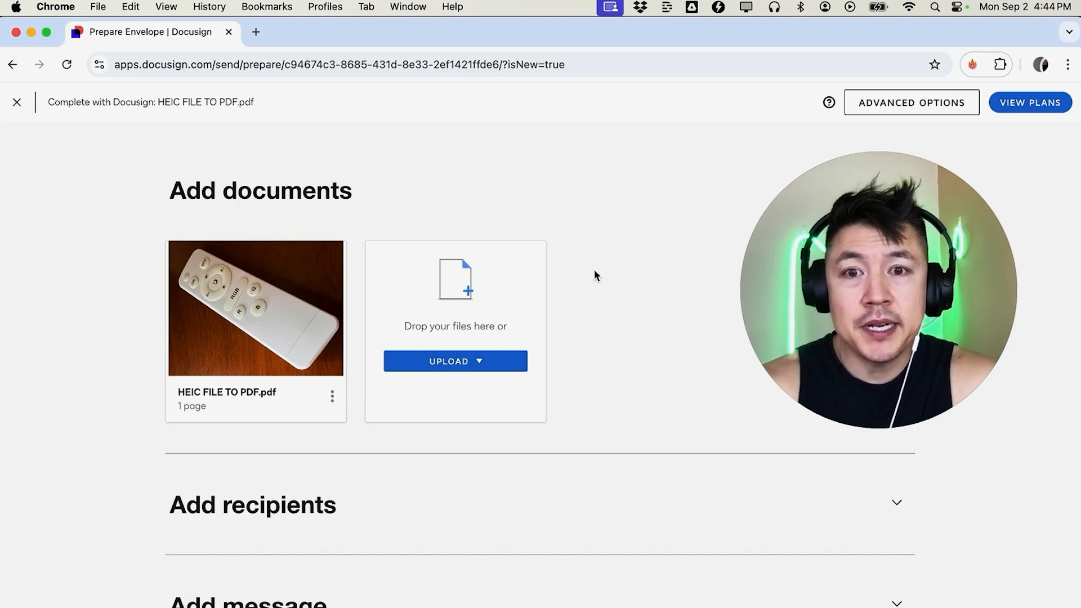
Mark myself as the only signer under Add recipients
scroll(down, 3)
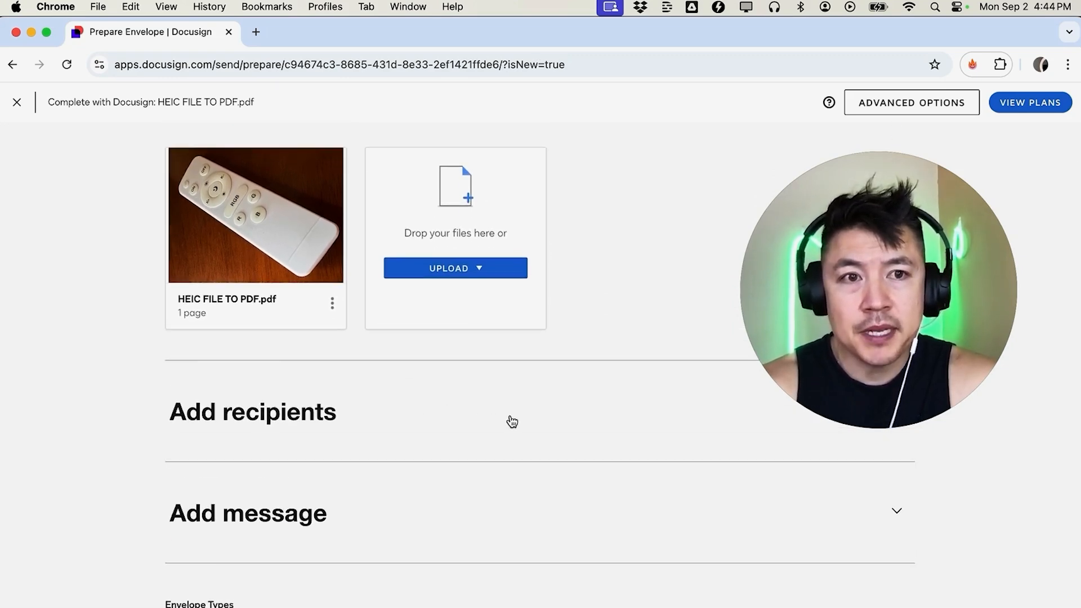
scroll(down, 3)
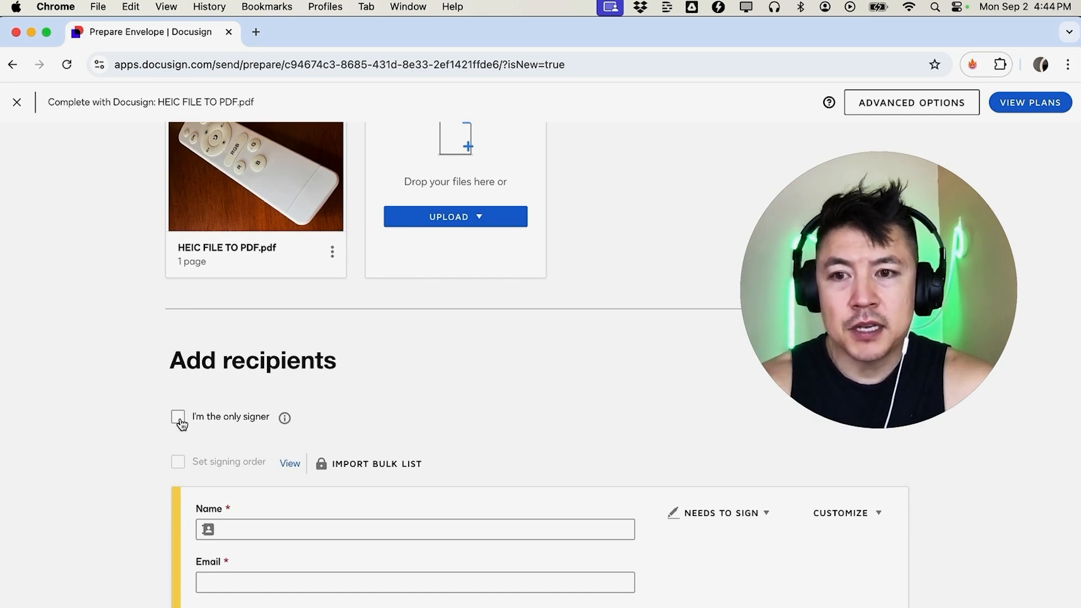
click(178, 417)
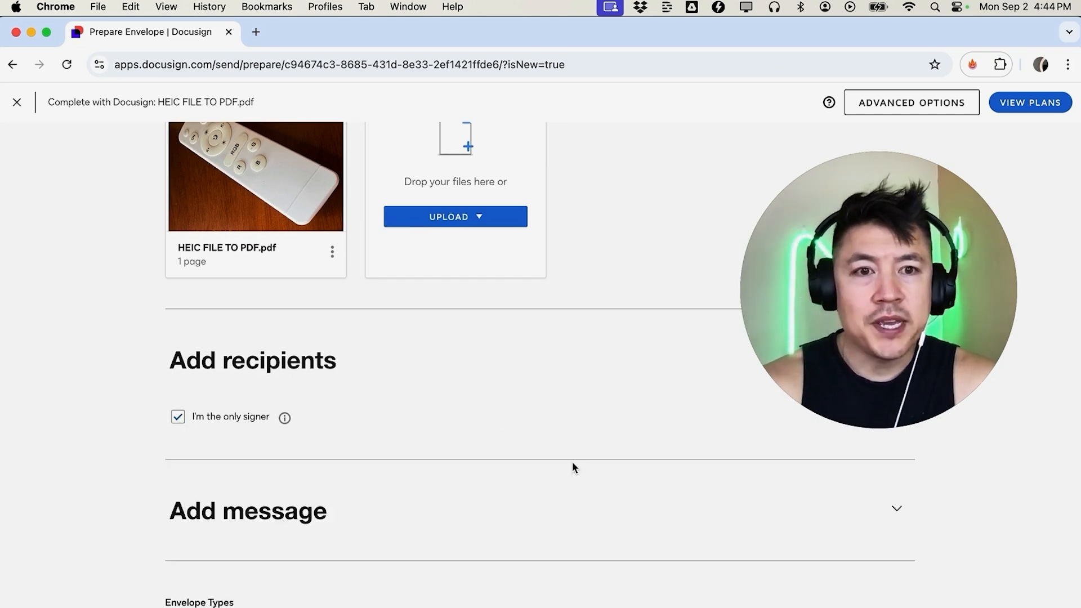
mouse_move(712, 579)
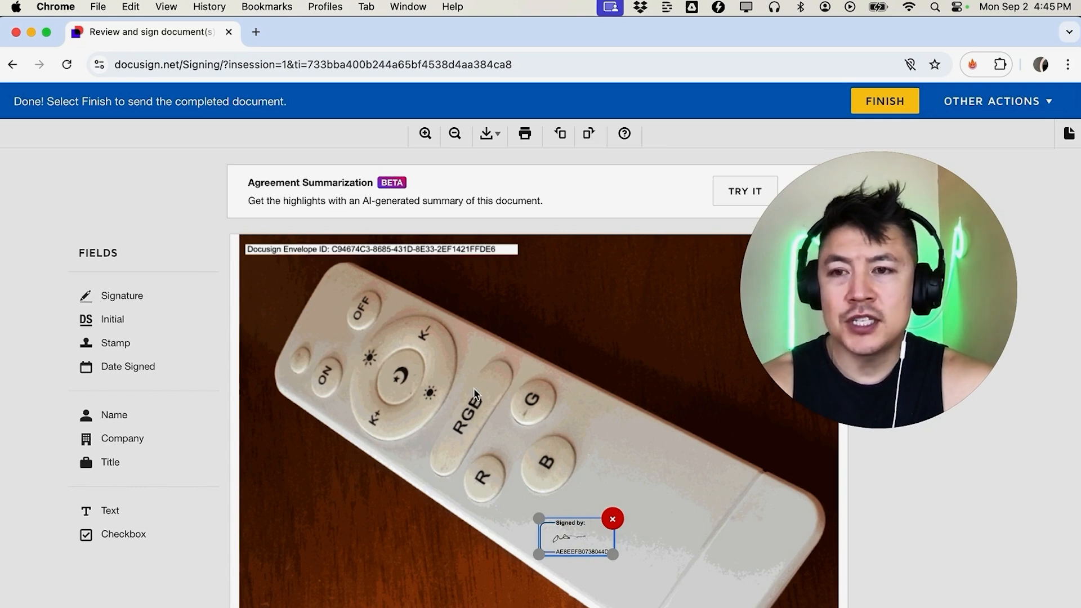
mouse_move(492, 116)
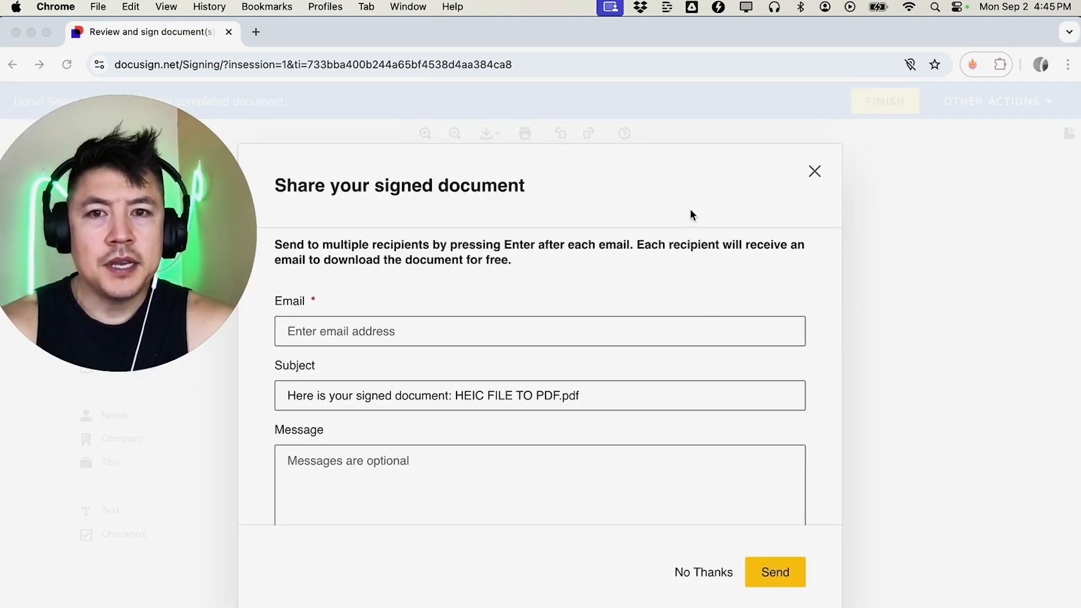
mouse_move(564, 268)
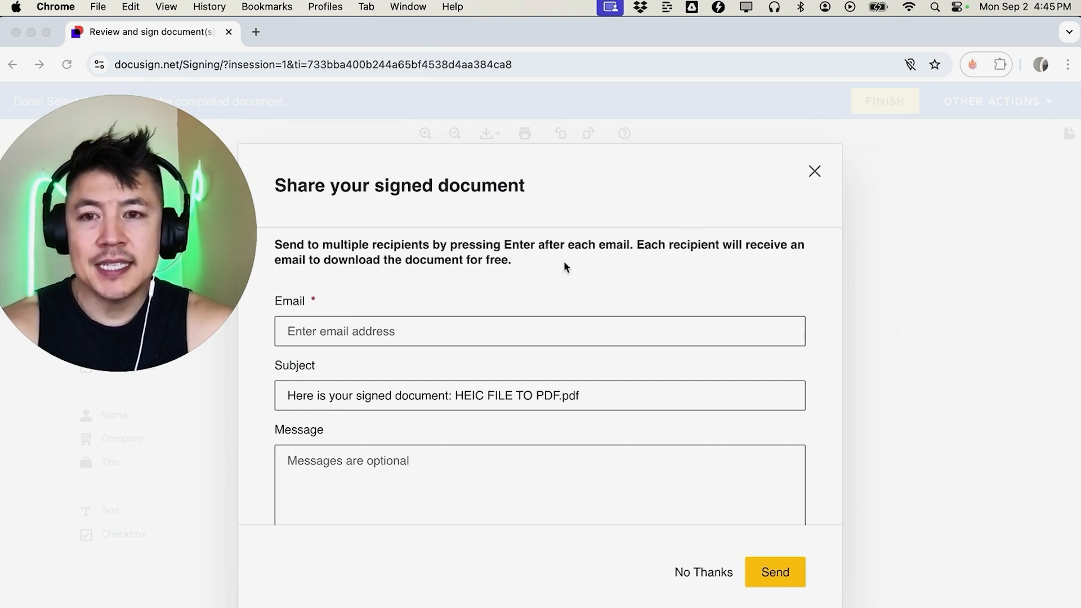
mouse_move(569, 292)
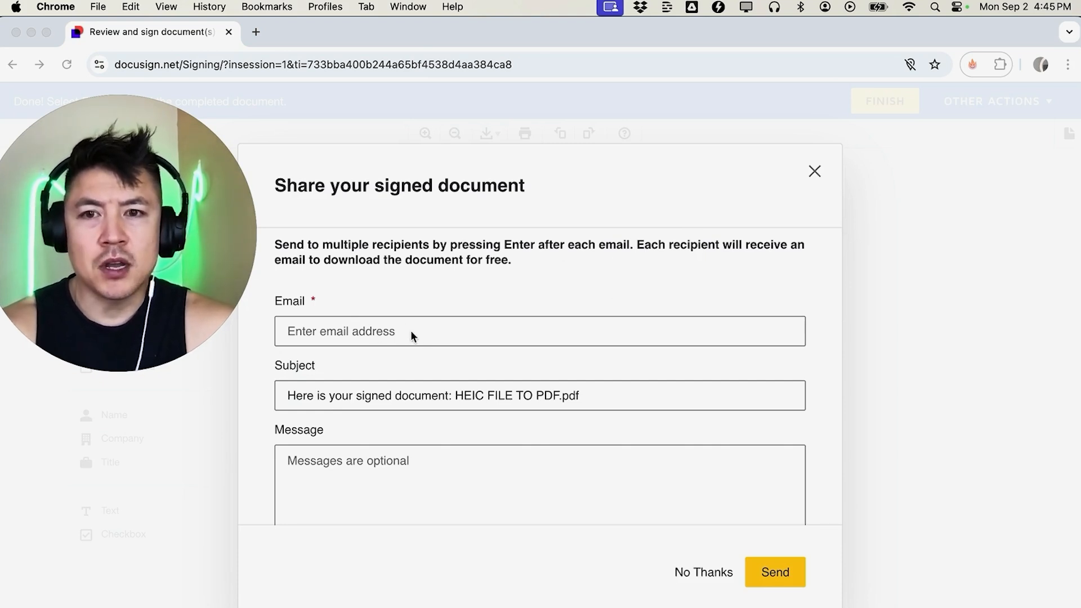
mouse_move(619, 253)
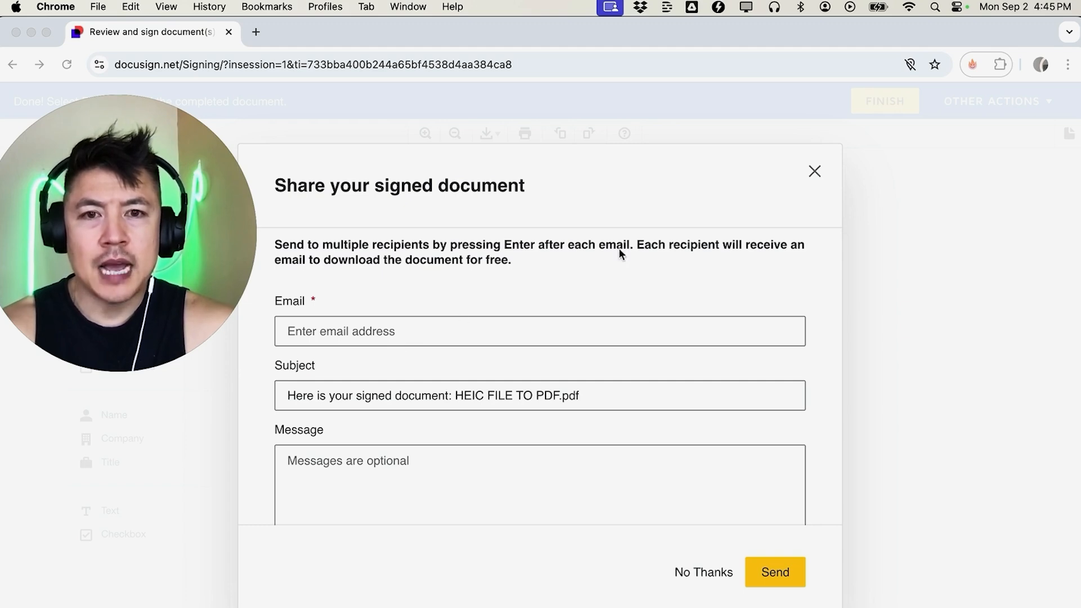
mouse_move(684, 552)
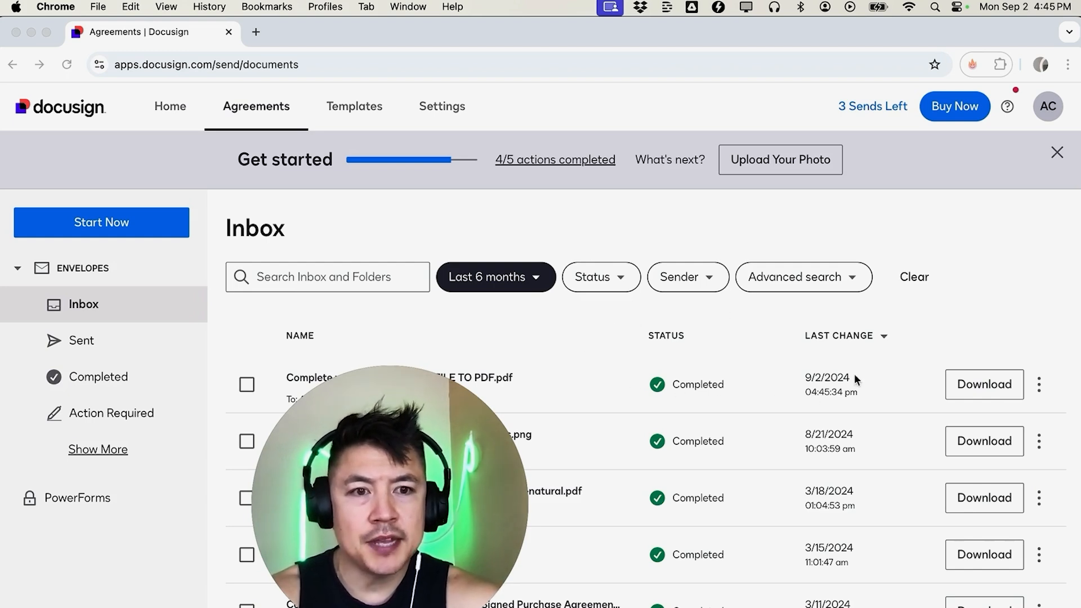
mouse_move(1012, 395)
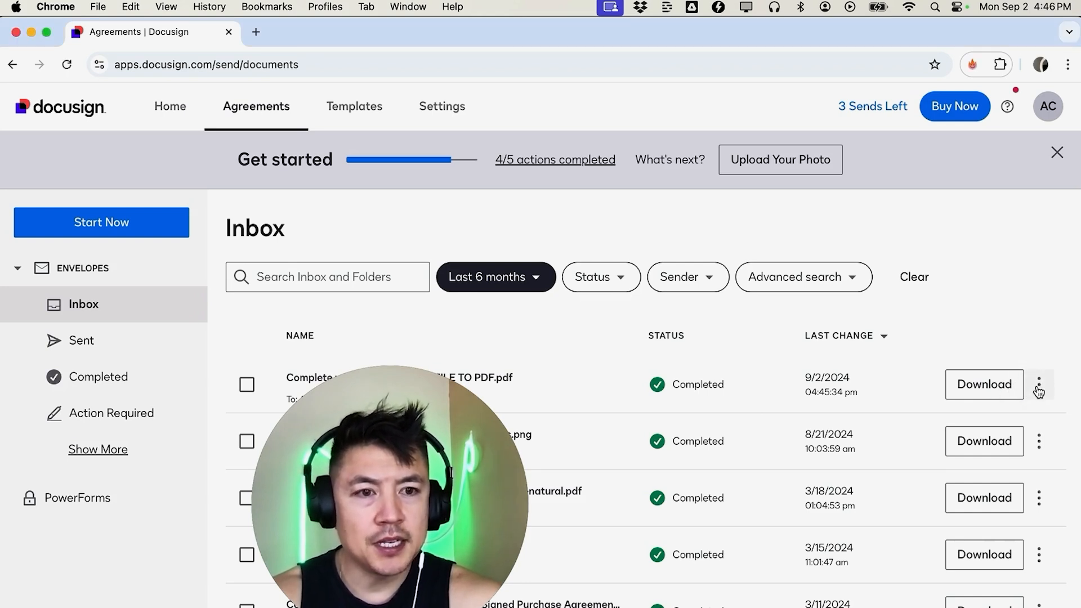
Show the completed document's more-actions menu in the Agreements inbox
click(1039, 384)
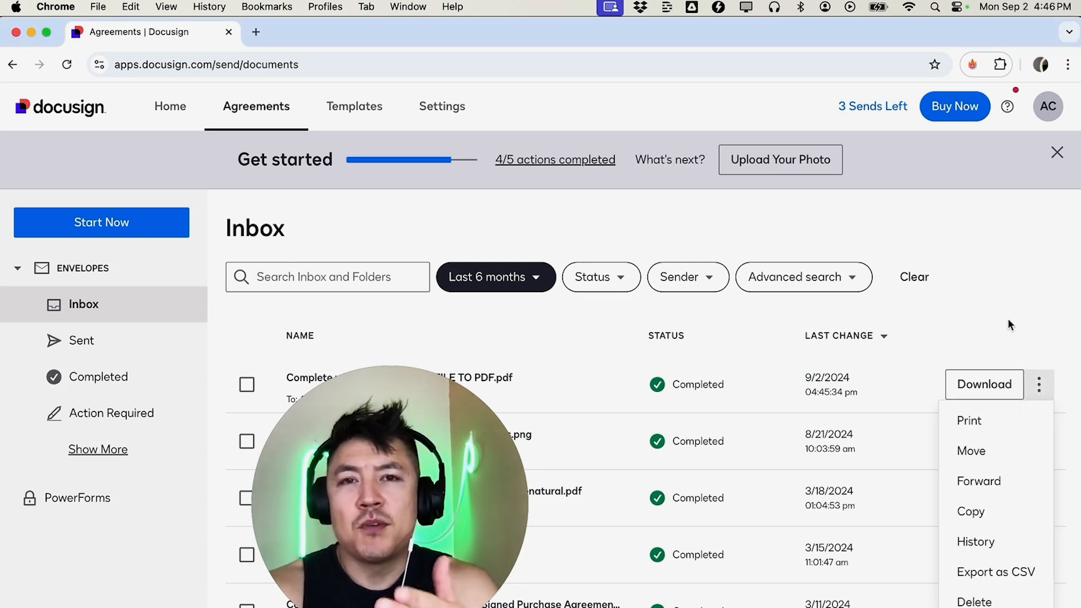